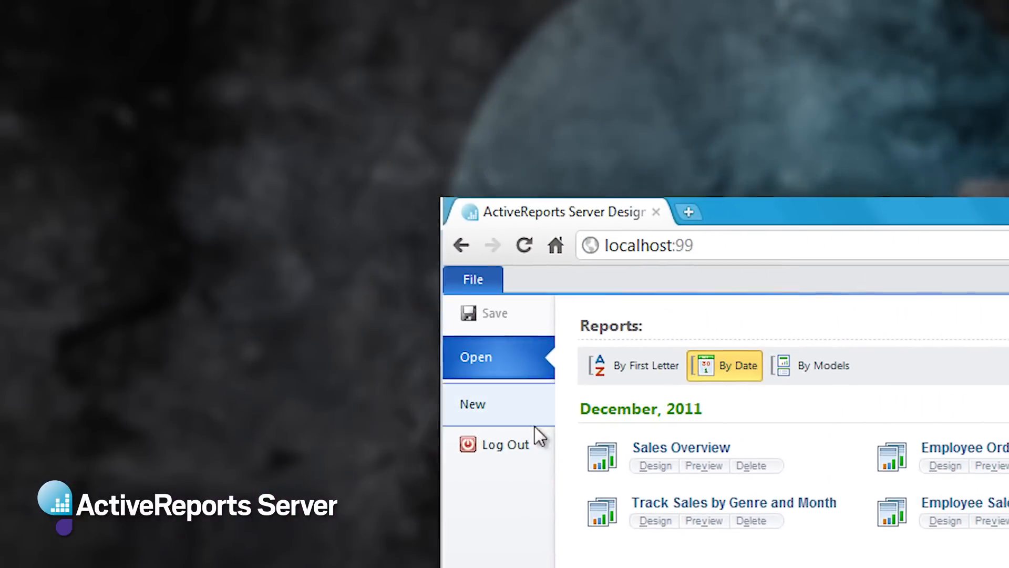
# - Start a new report based on the ActiveTunes (Sample) data model
pyautogui.click(471, 404)
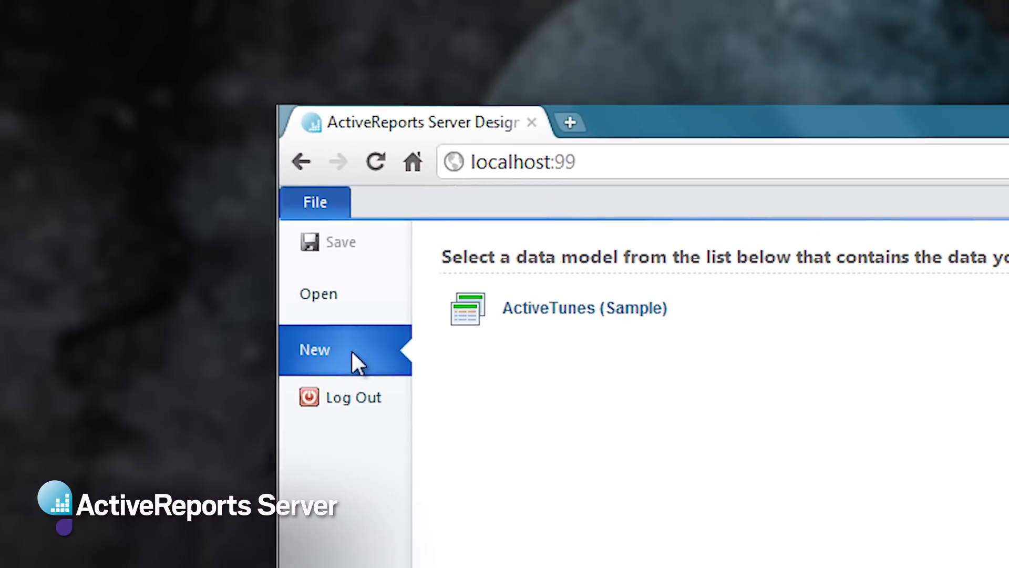
pyautogui.click(584, 308)
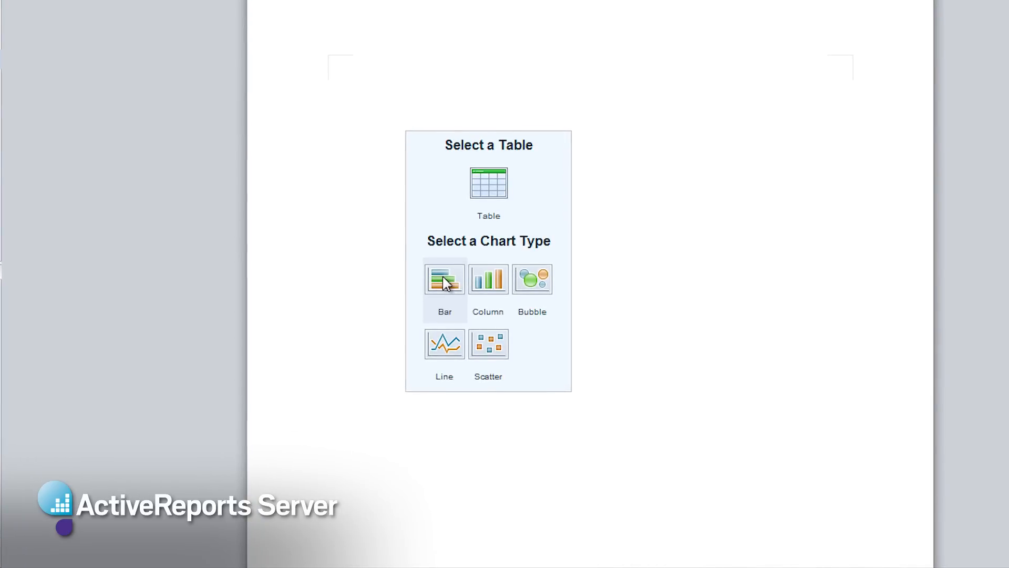
# - Insert a Bar chart and enlarge it to fill more of the page
pyautogui.click(444, 280)
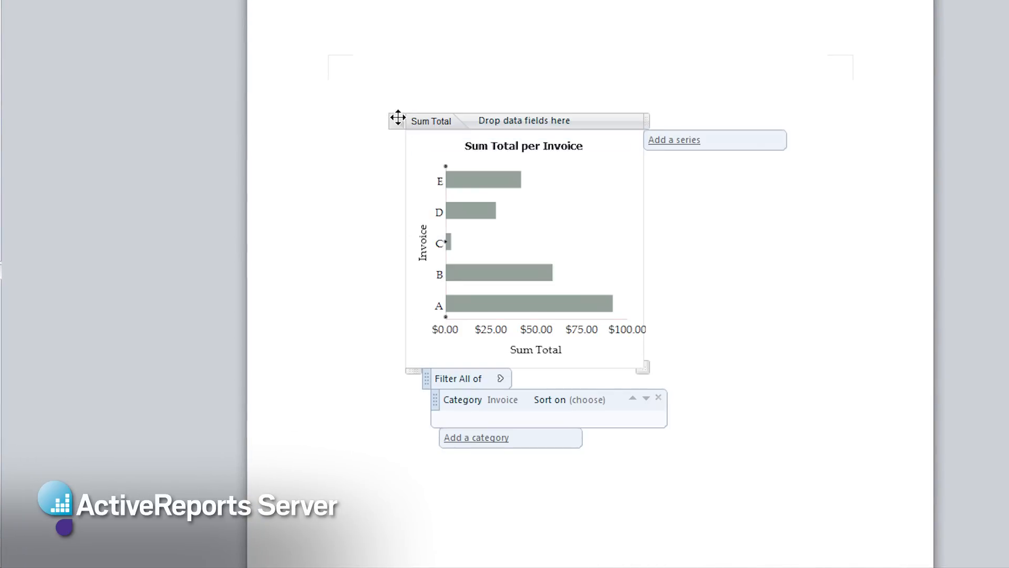
pyautogui.moveTo(398, 119); pyautogui.dragTo(311, 53)
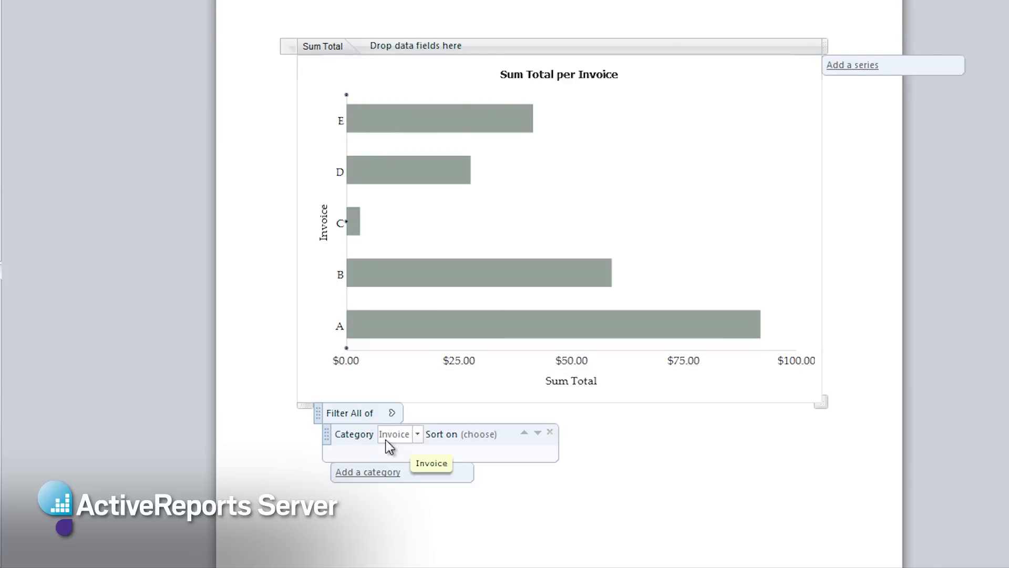
pyautogui.moveTo(412, 444)
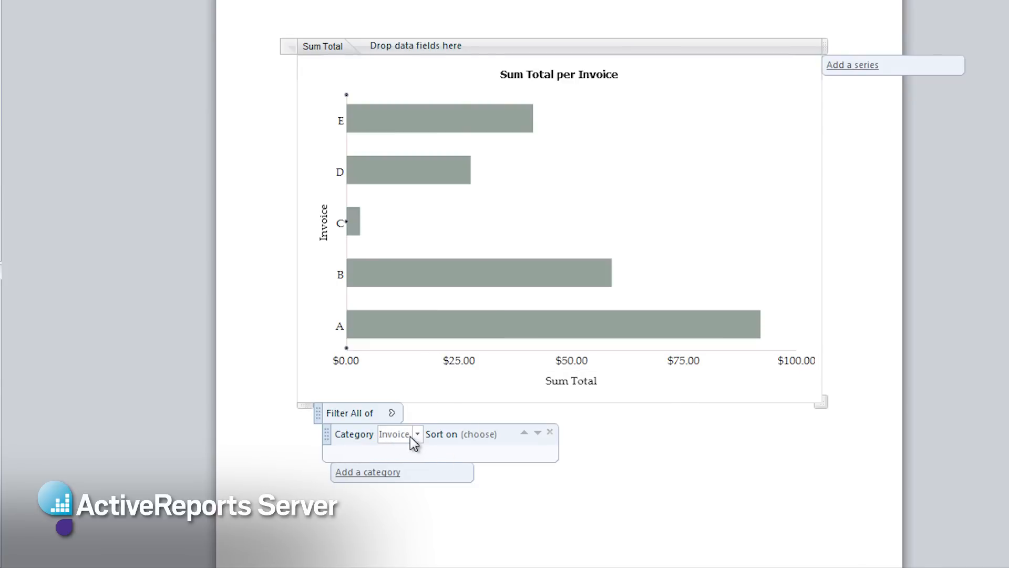
# - Categorize and sort the chart by Full Name, retitle it 'Employee Sales Summary', preview and save
pyautogui.click(416, 433)
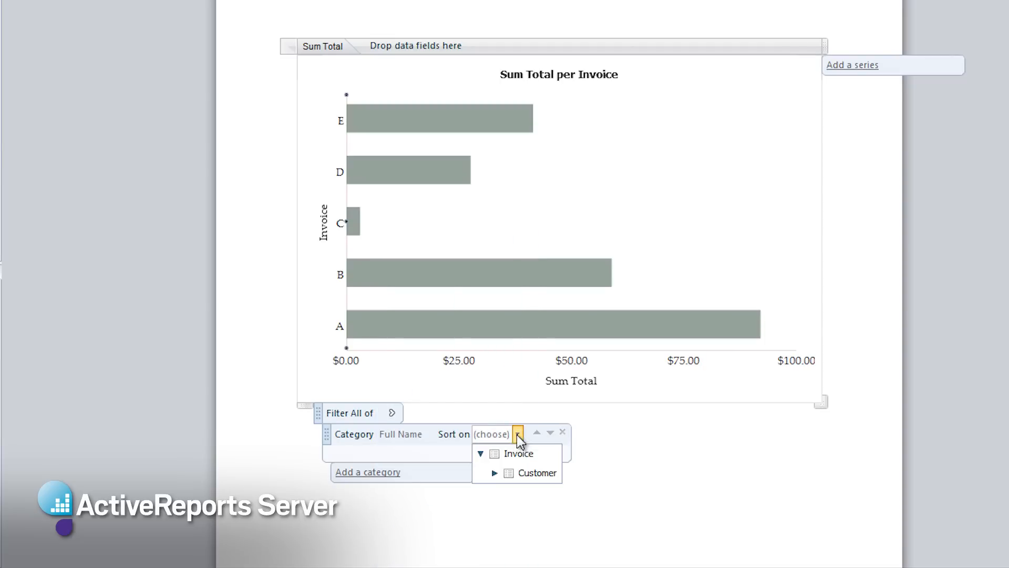
pyautogui.click(513, 453)
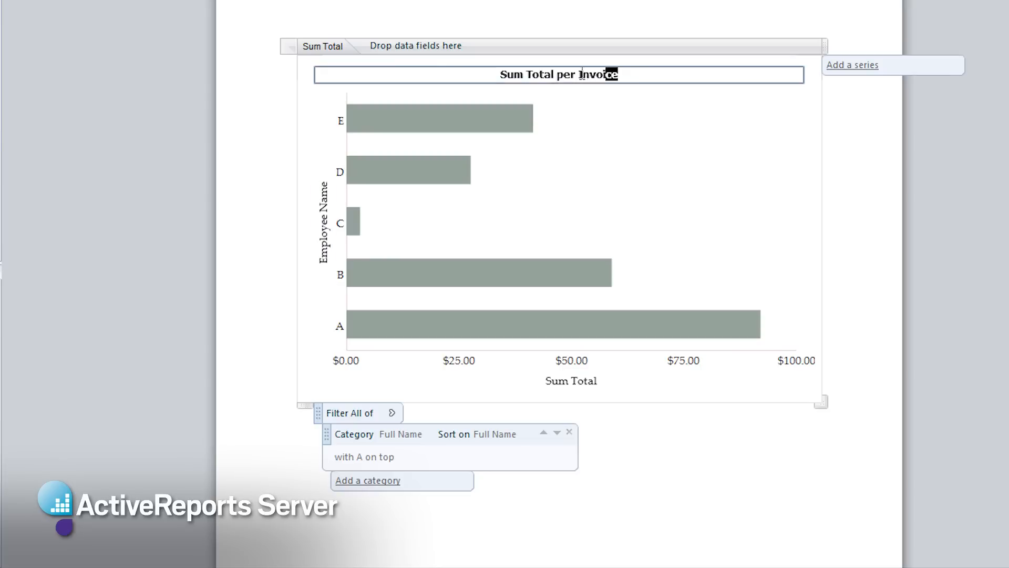
pyautogui.write('Employee Sales Summary')
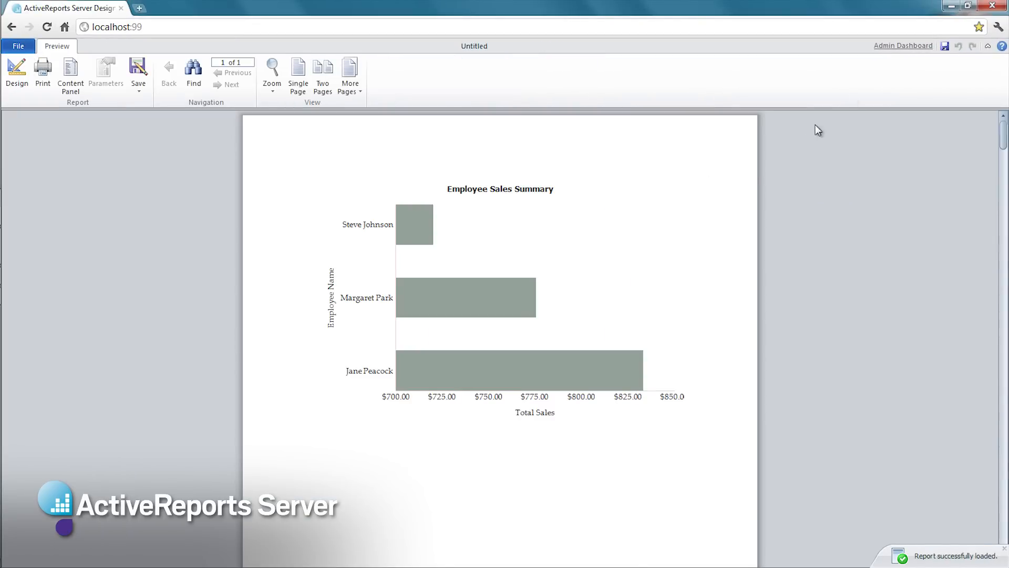
pyautogui.click(139, 69)
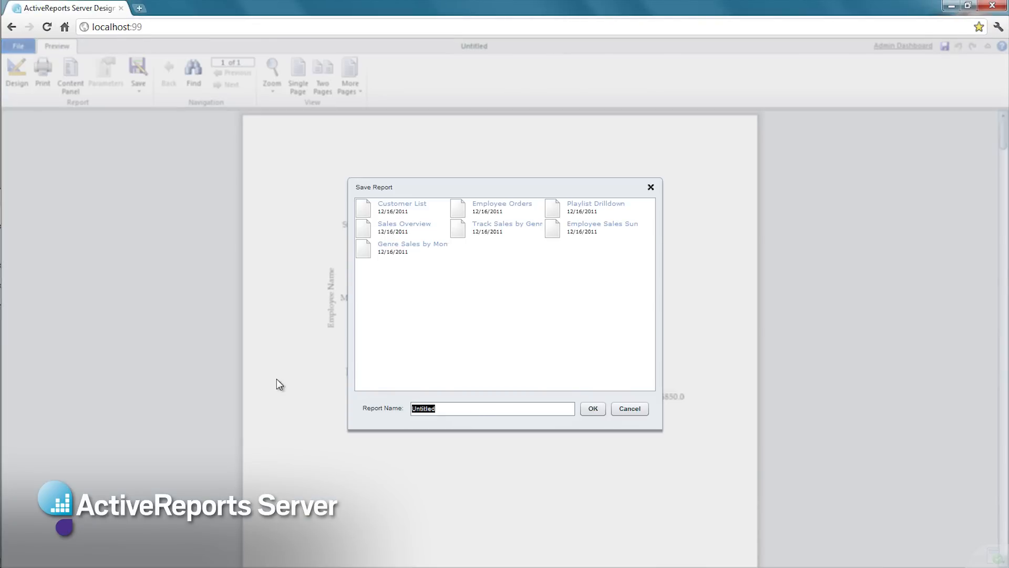